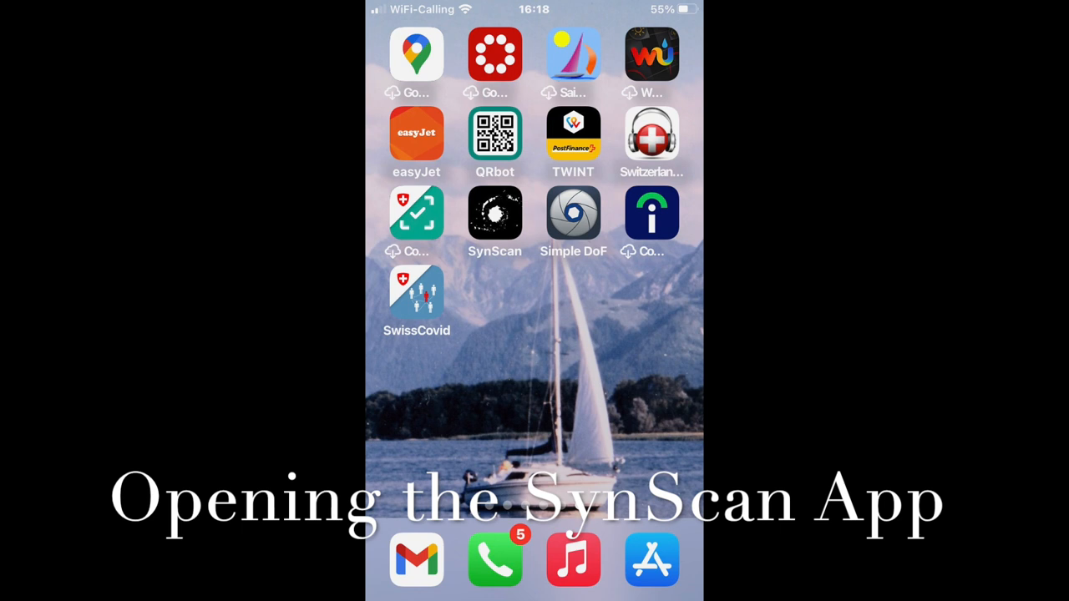
- Launch SynScan from the iOS home screen to reach its main menu
{"action": "left_click", "coordinate": [494, 212]}
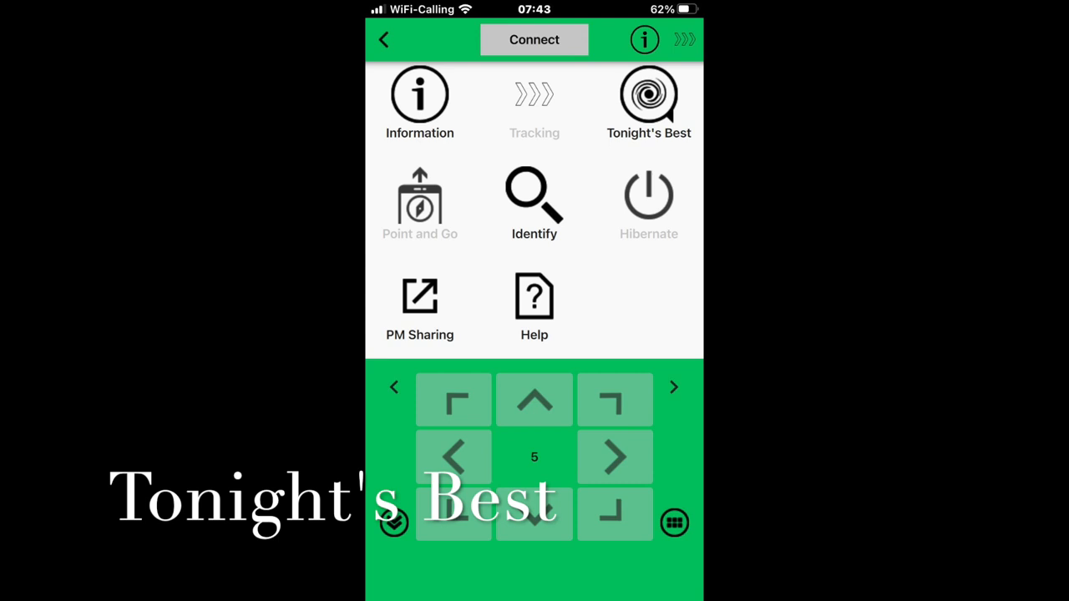
- Open Tonight's Best deep-sky list, from Andromeda Galaxy through Eagle nebula
{"action": "left_click", "coordinate": [648, 95]}
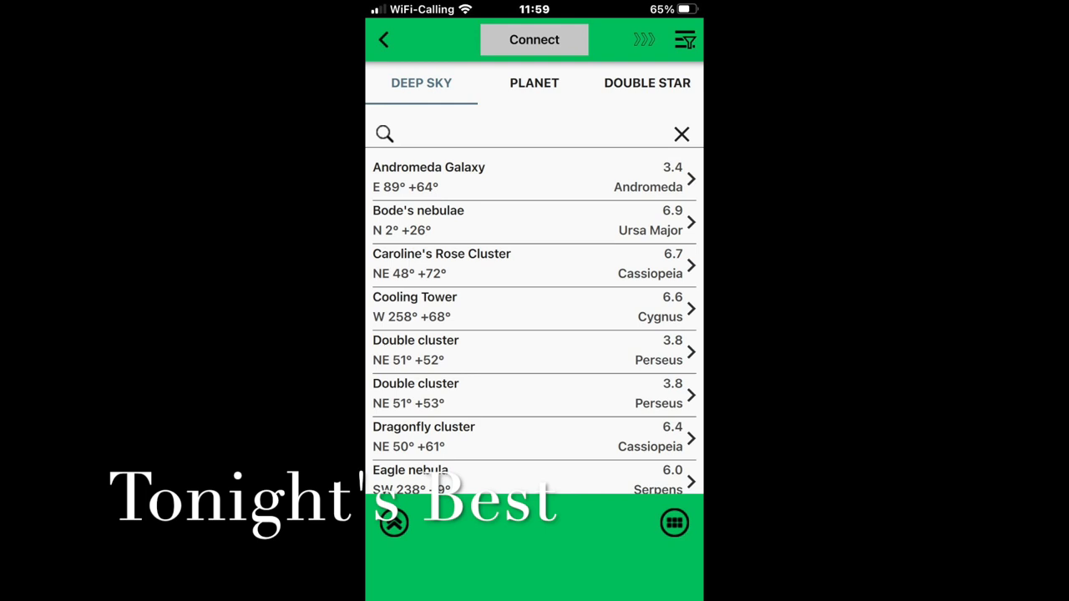
- Switch Tonight's Best to planets, listing Jupiter through Venus with altitude and magnitude
{"action": "left_click", "coordinate": [534, 83]}
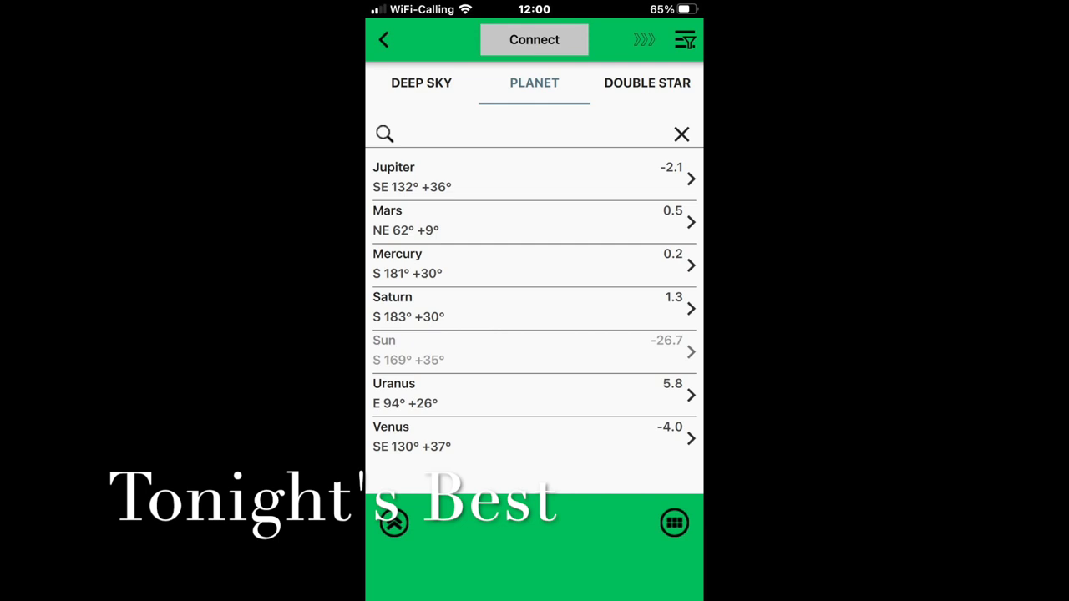
{"action": "left_click", "coordinate": [646, 83]}
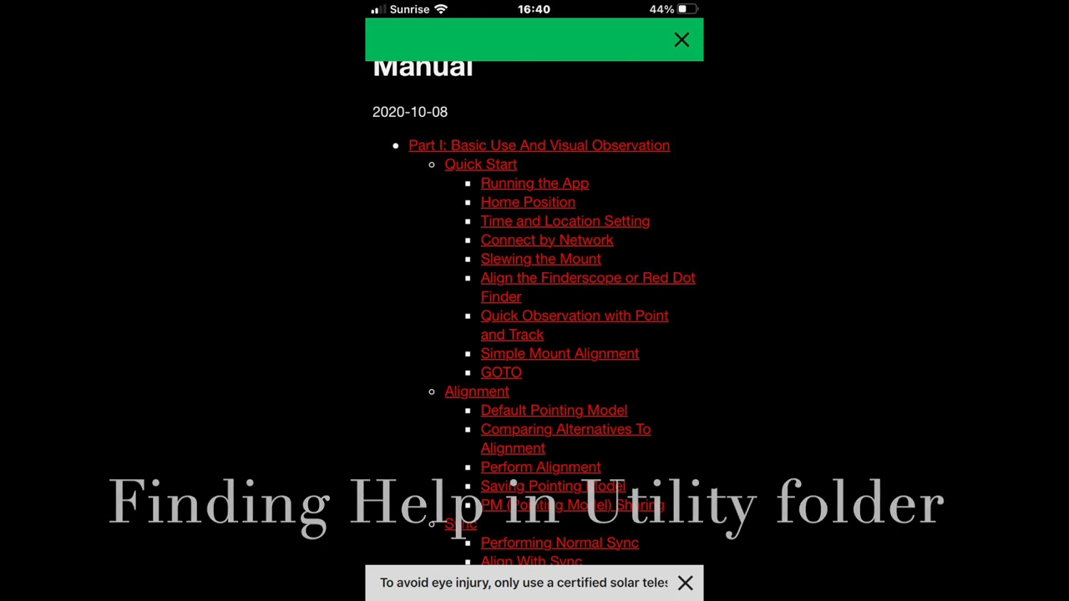
- Bring up the SynScan Pro manual's contents page via Utility's Help
{"action": "left_click", "coordinate": [682, 39]}
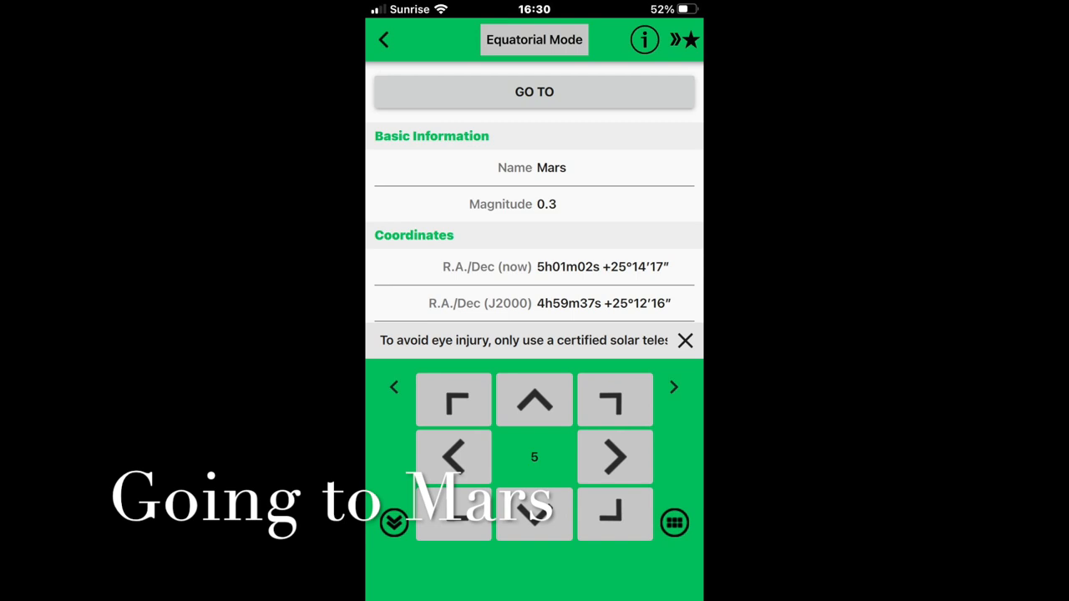
- Slew the mount to Mars, showing its magnitude and current and J2000 coordinates
{"action": "left_click", "coordinate": [534, 92]}
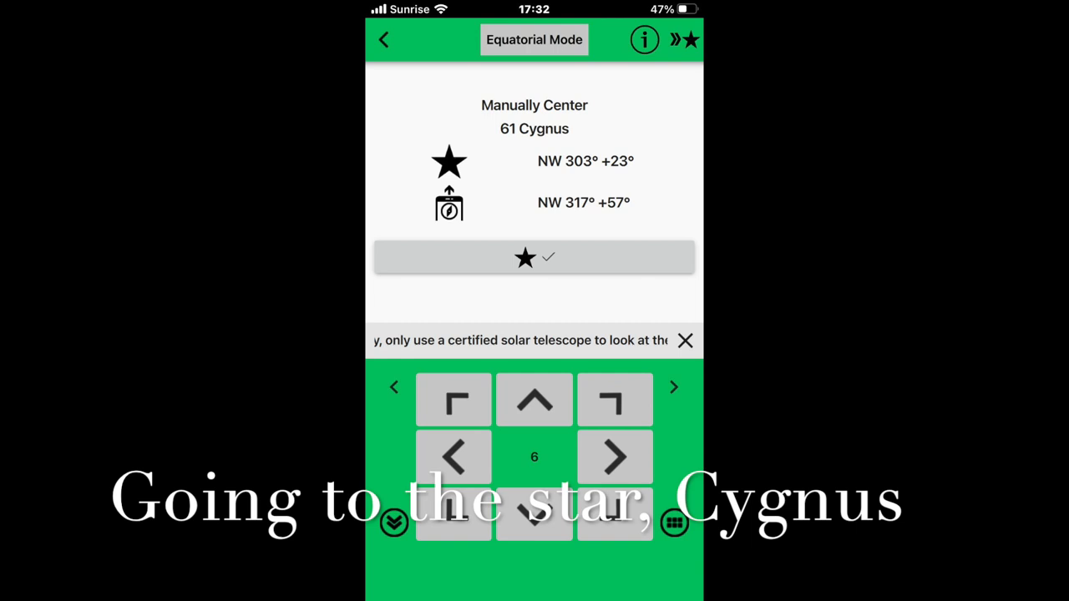
- Slew to 61 Cygnus and reach its manual-centering screen
{"action": "left_click", "coordinate": [641, 39]}
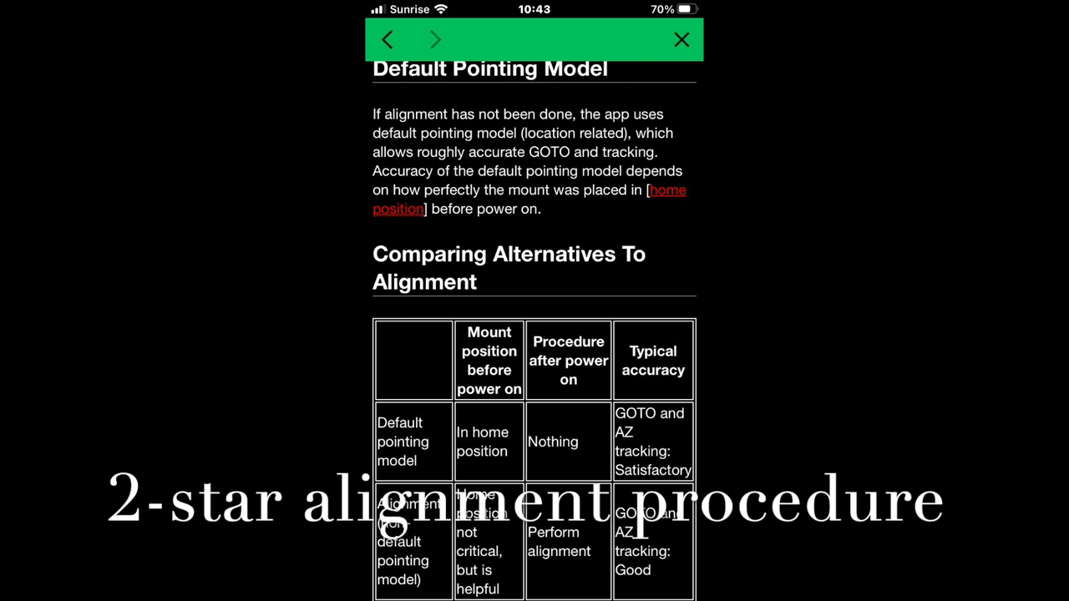
- Show the manual's Default Pointing Model section comparing alignment alternatives and accuracy
{"action": "left_click", "coordinate": [680, 39]}
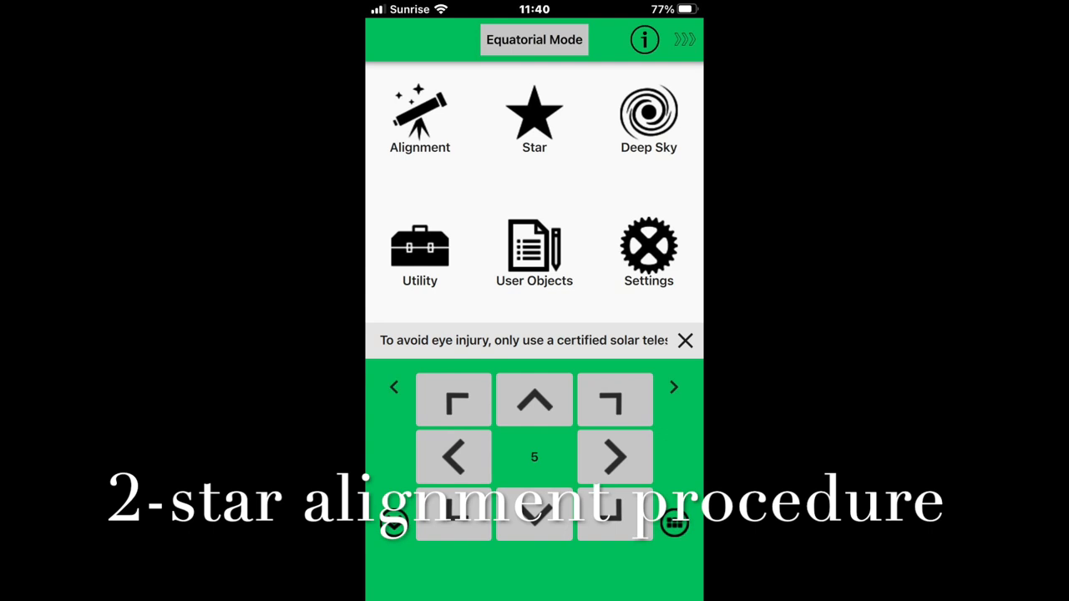
- Open Alignment to list Brightest Star, 2-Star, and Reset Alignment options
{"action": "left_click", "coordinate": [420, 117]}
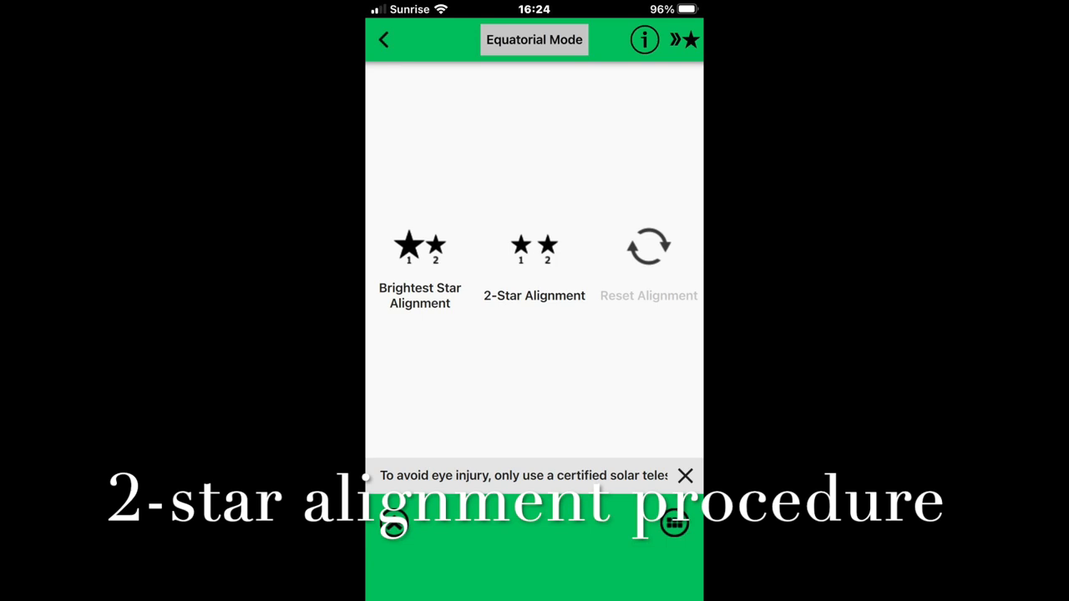
- Select 2-Star Alignment, with Aldebaran and Merak as the chosen stars
{"action": "left_click", "coordinate": [534, 251]}
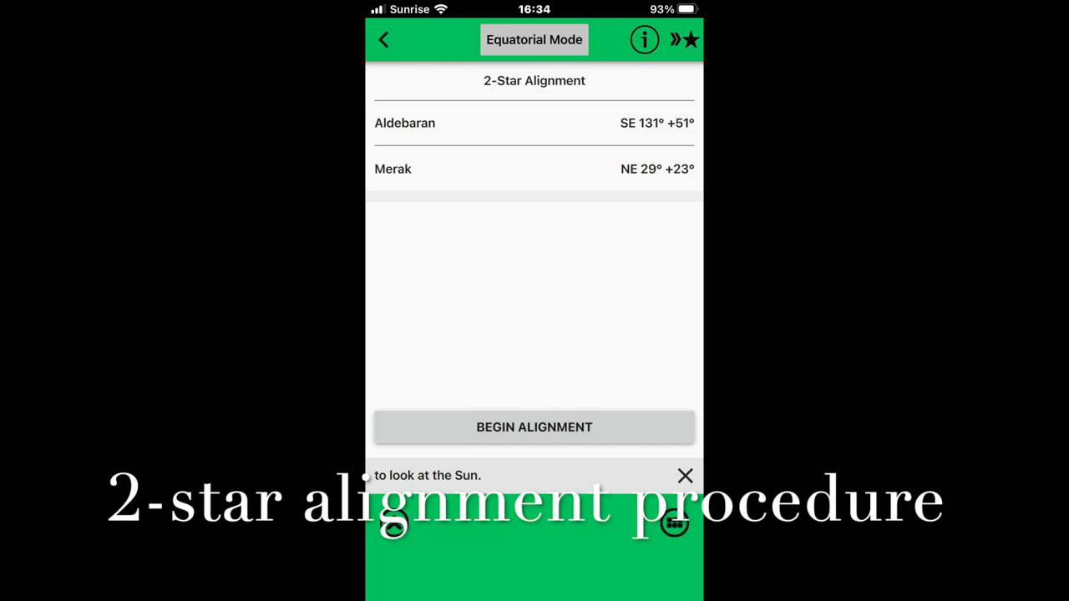
- Begin the Aldebaran–Merak alignment, prompting manual centering of Aldebaran at SE 131° +51°
{"action": "left_click", "coordinate": [534, 427]}
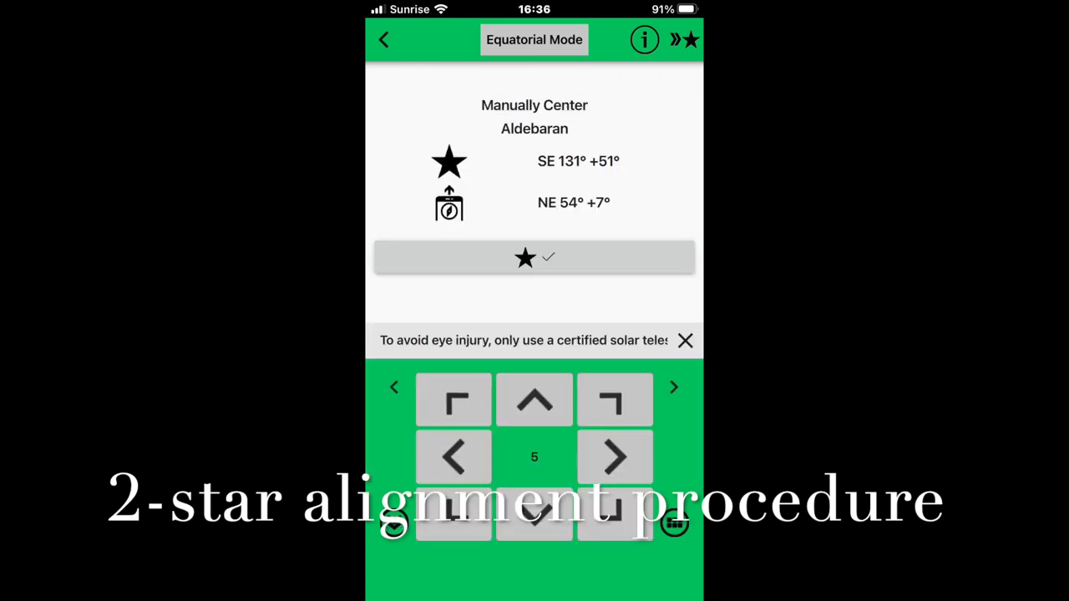